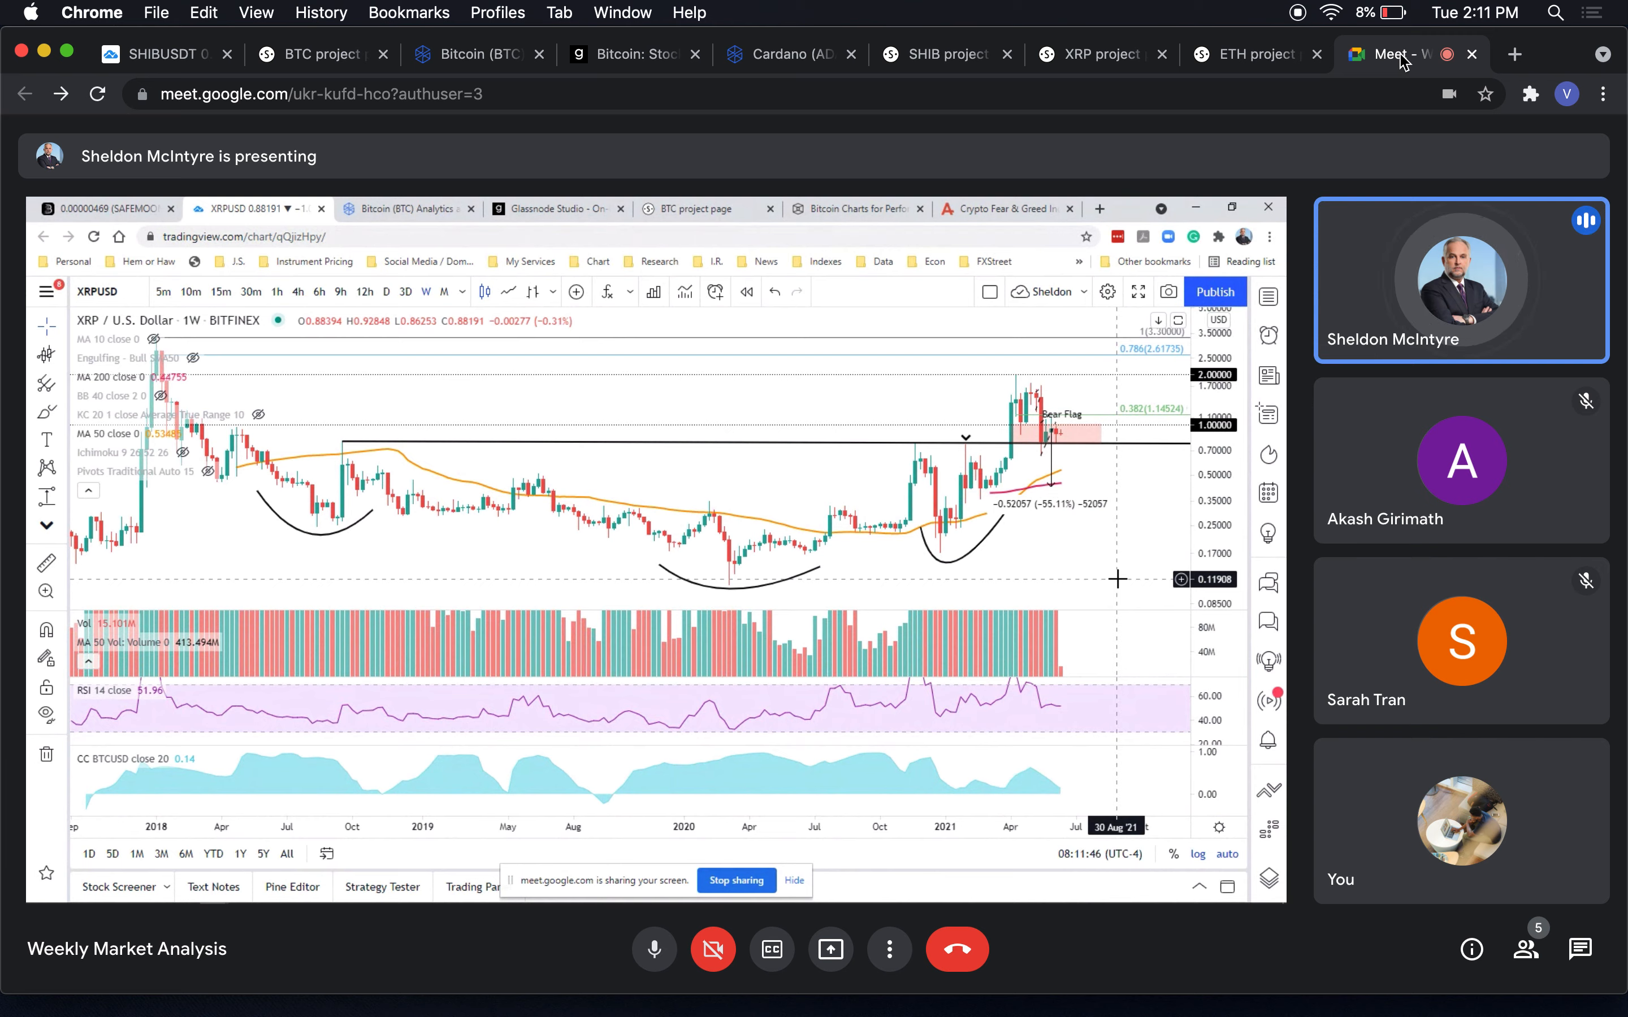
{"action": "mouse_move", "coordinate": [1107, 453]}
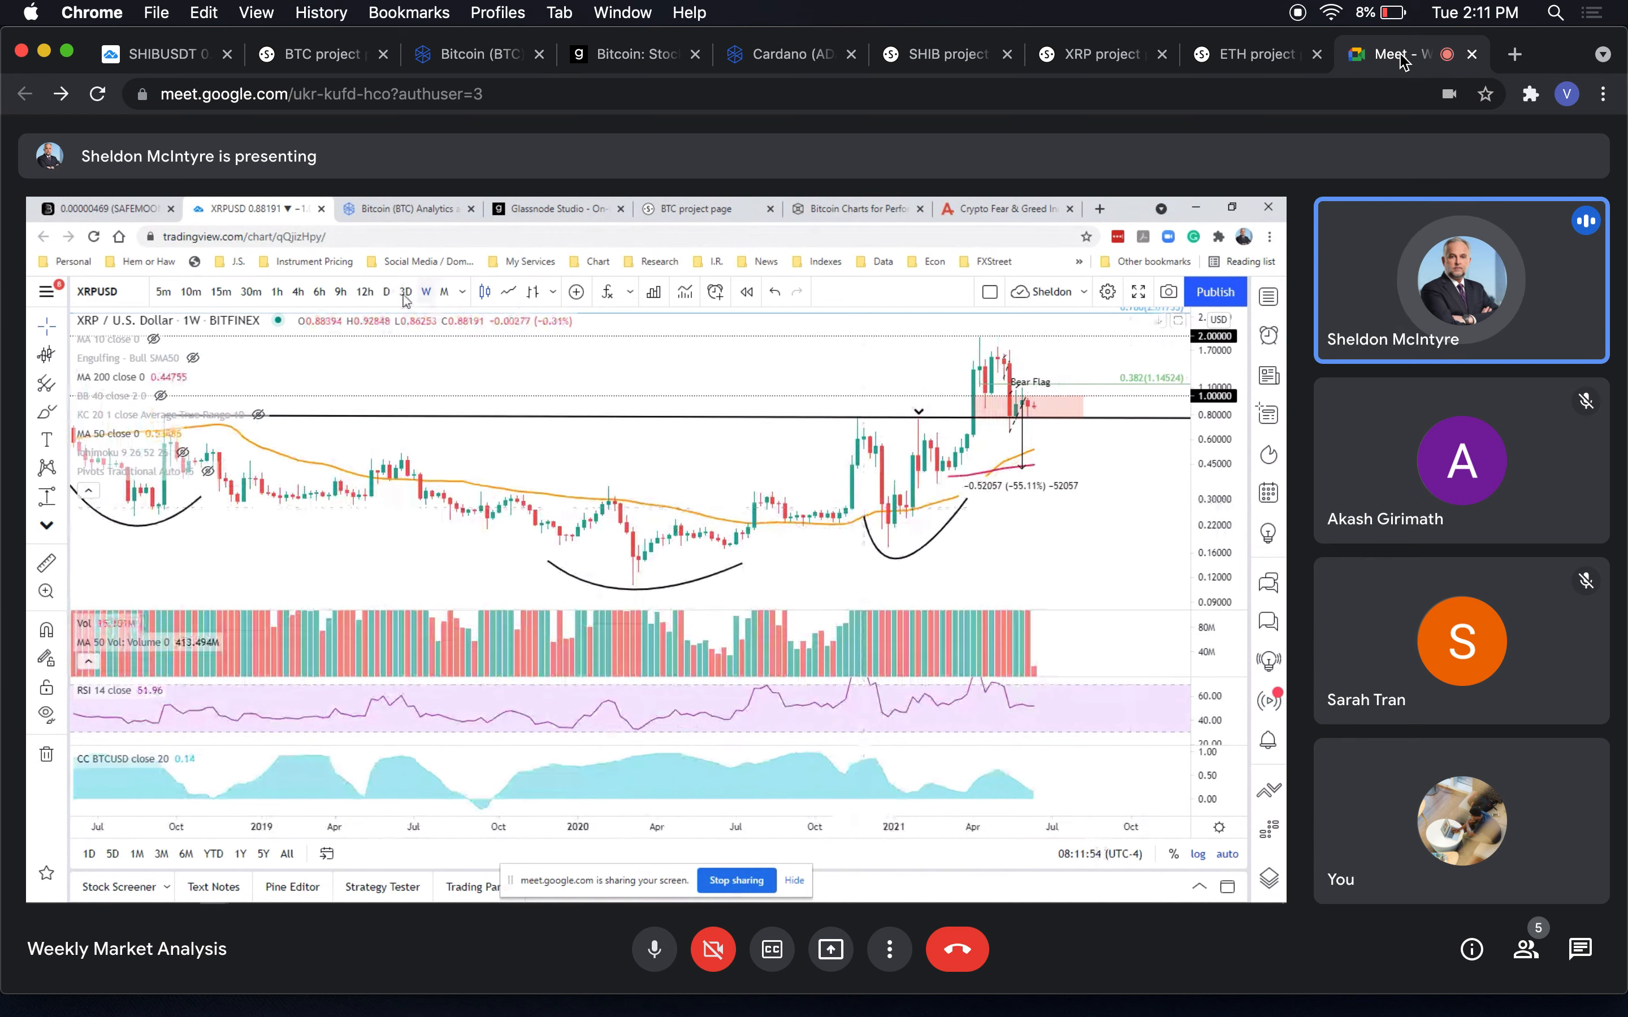
Switch the XRP/USD chart from weekly to daily (1D) candles
{"action": "left_click", "coordinate": [386, 292]}
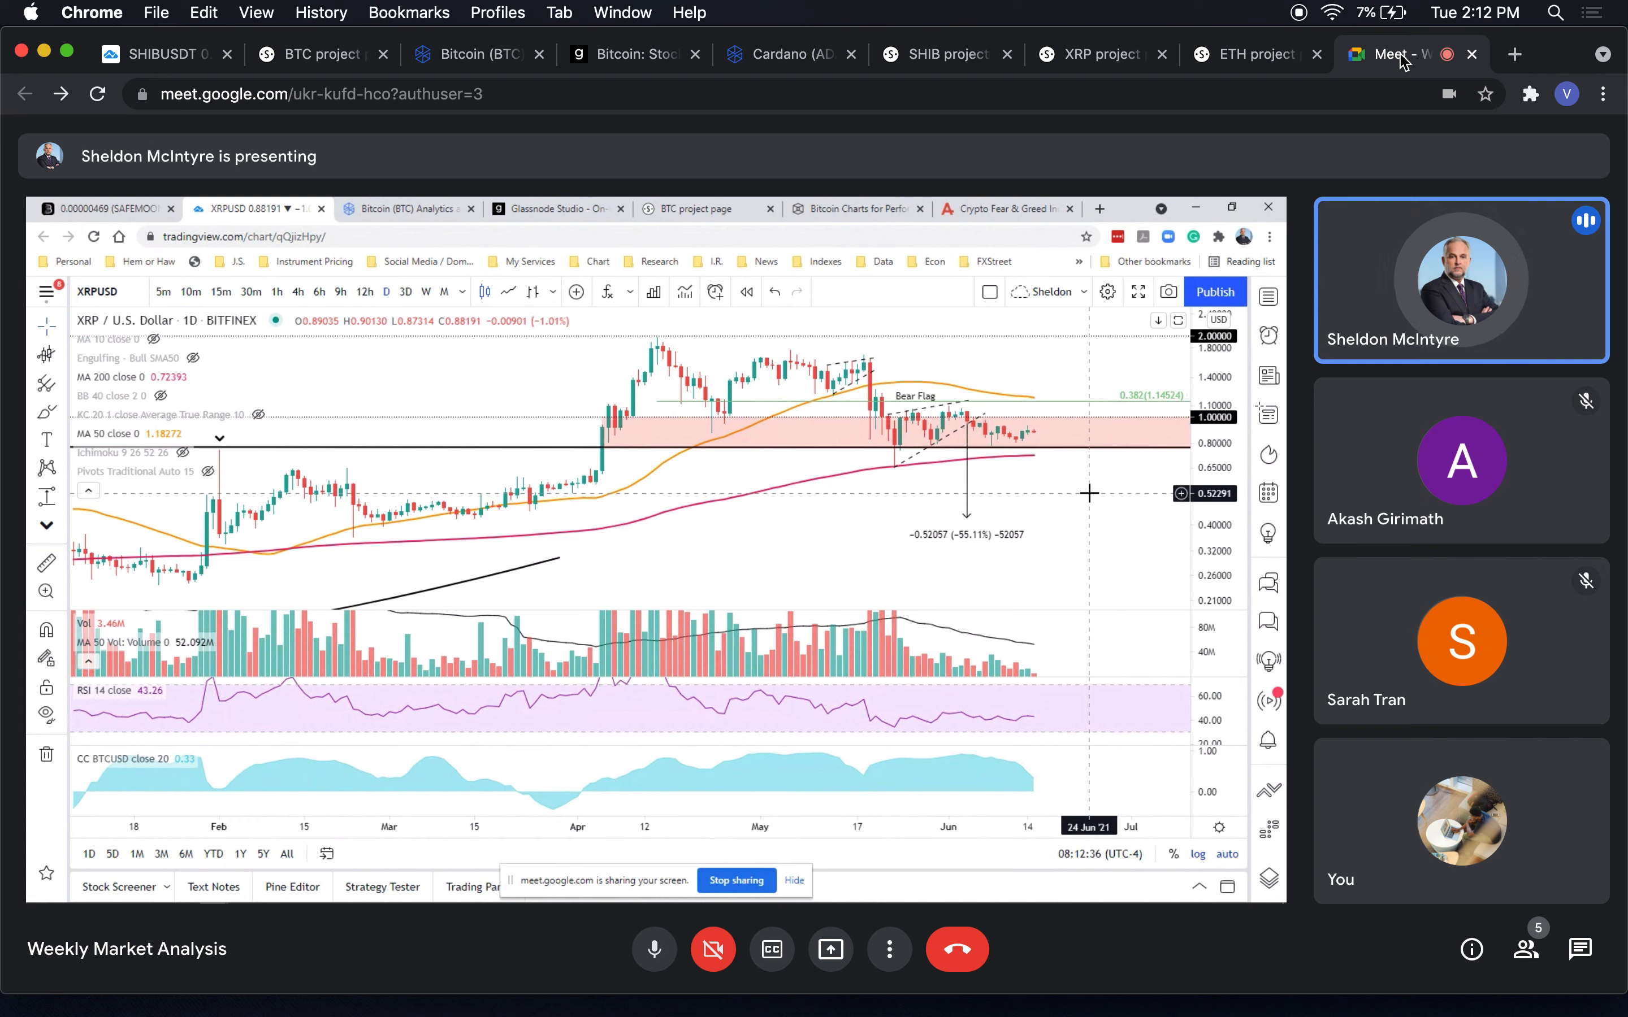
{"action": "mouse_move", "coordinate": [1047, 404]}
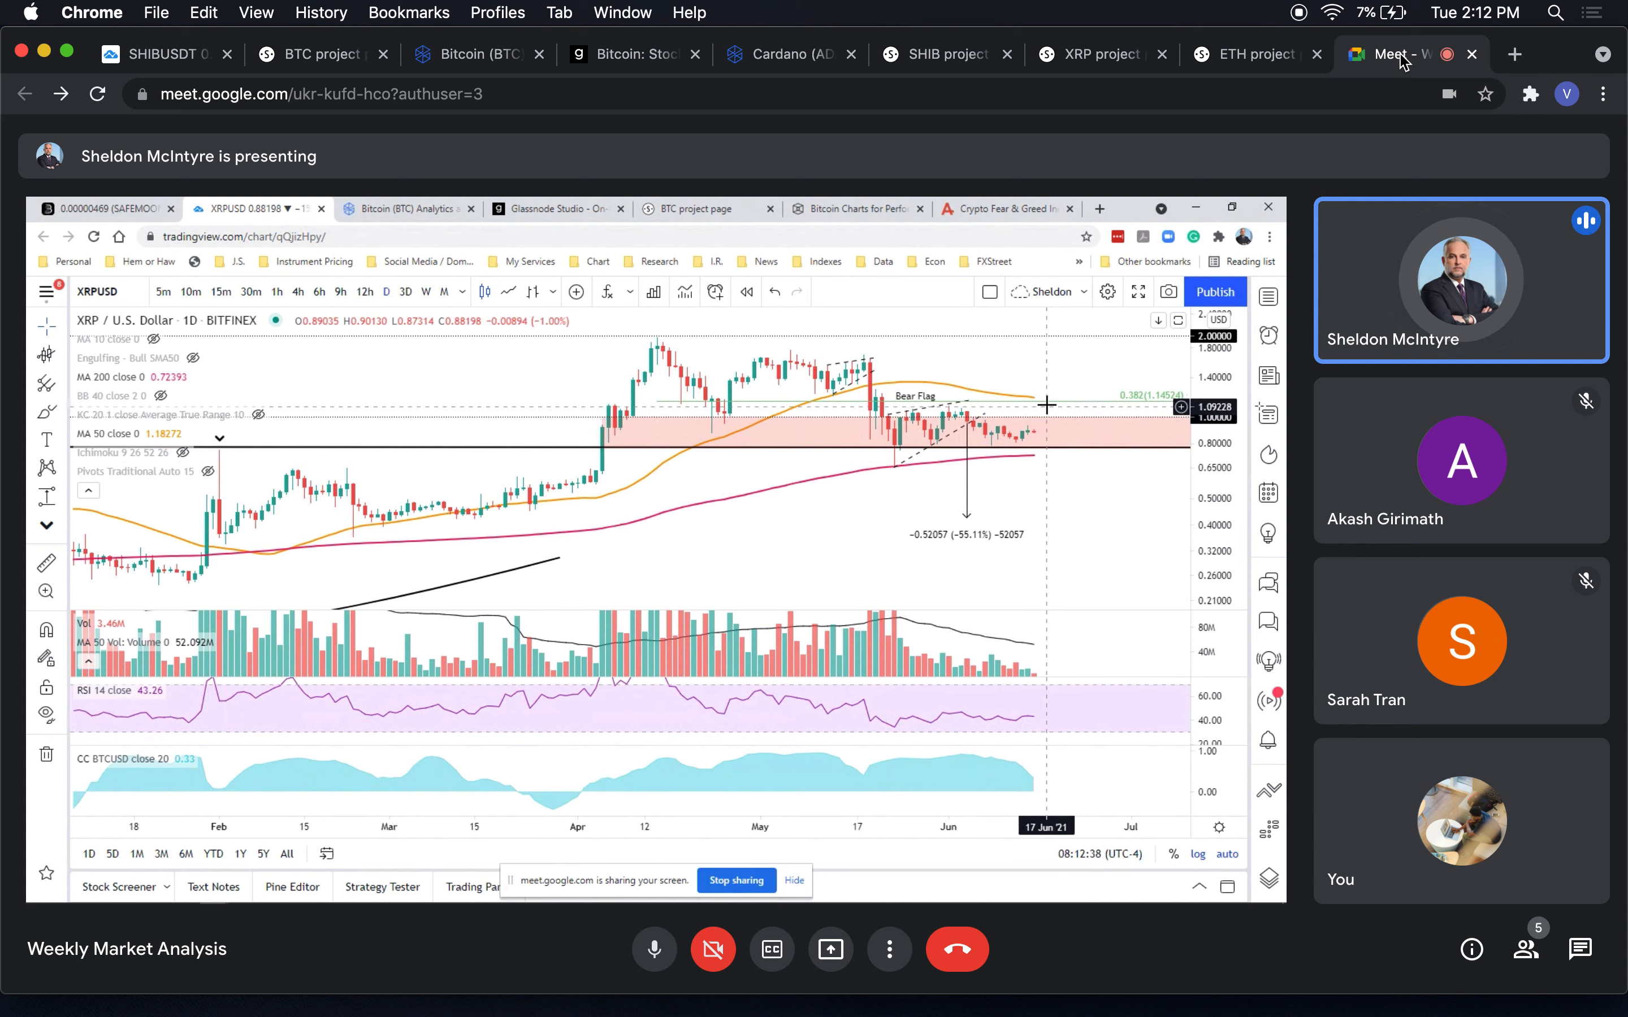
{"action": "mouse_move", "coordinate": [1050, 408]}
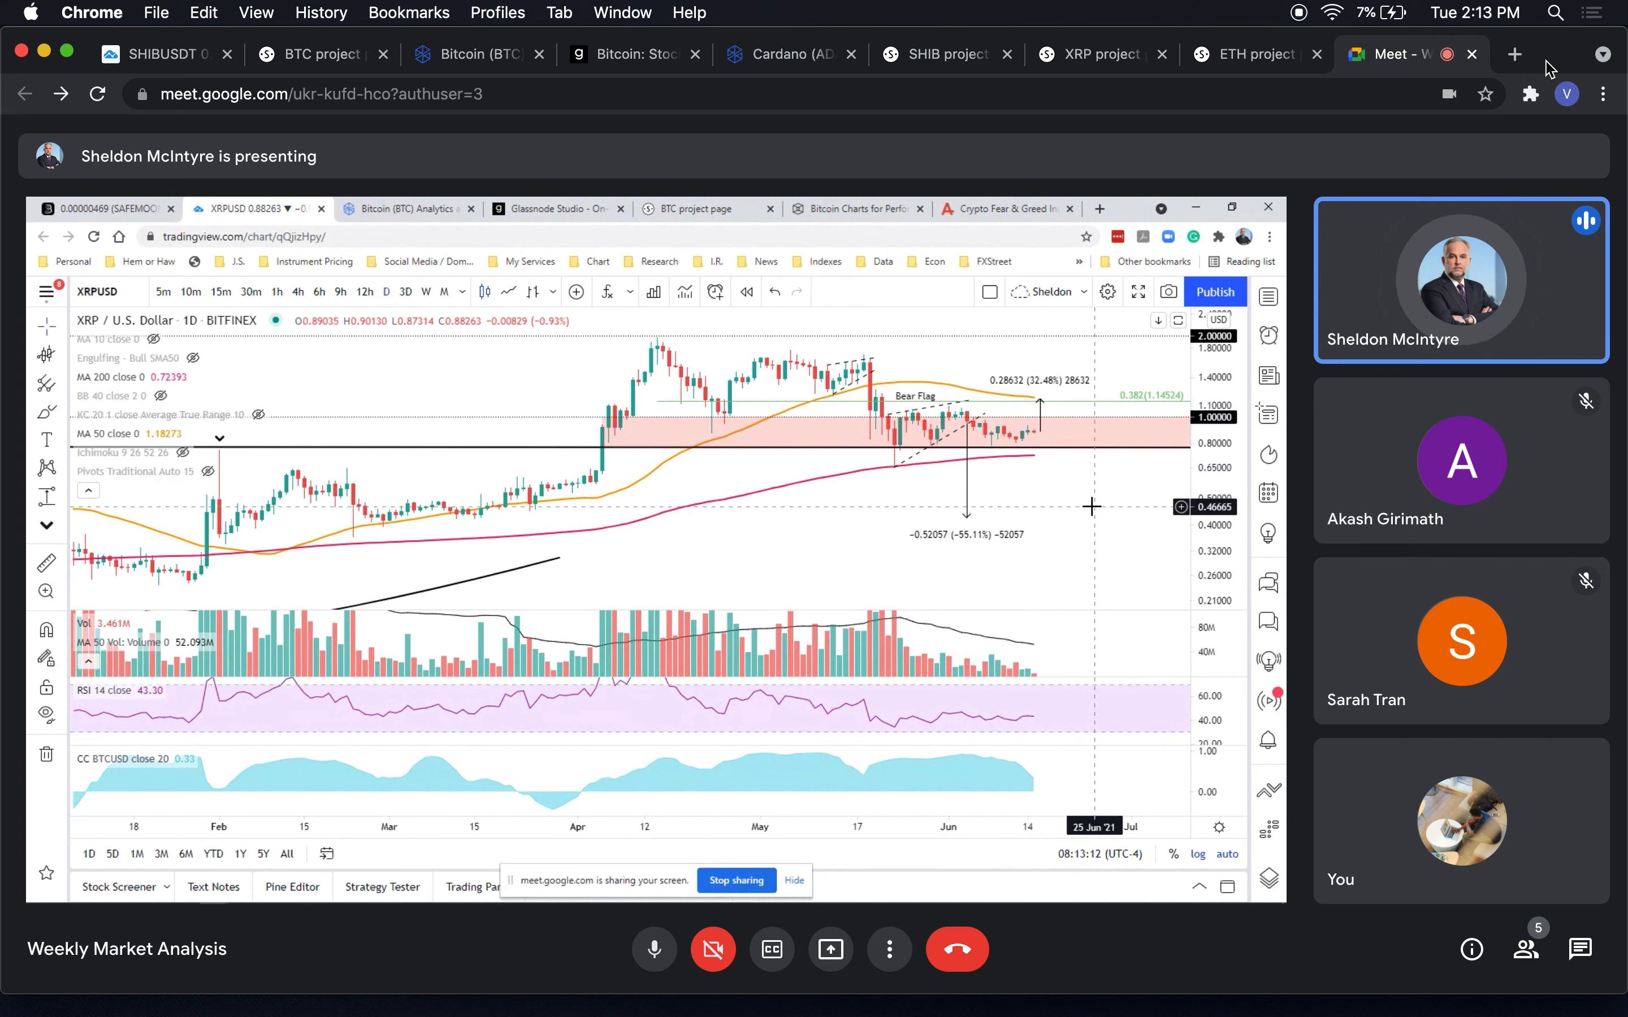
{"action": "mouse_move", "coordinate": [1086, 475]}
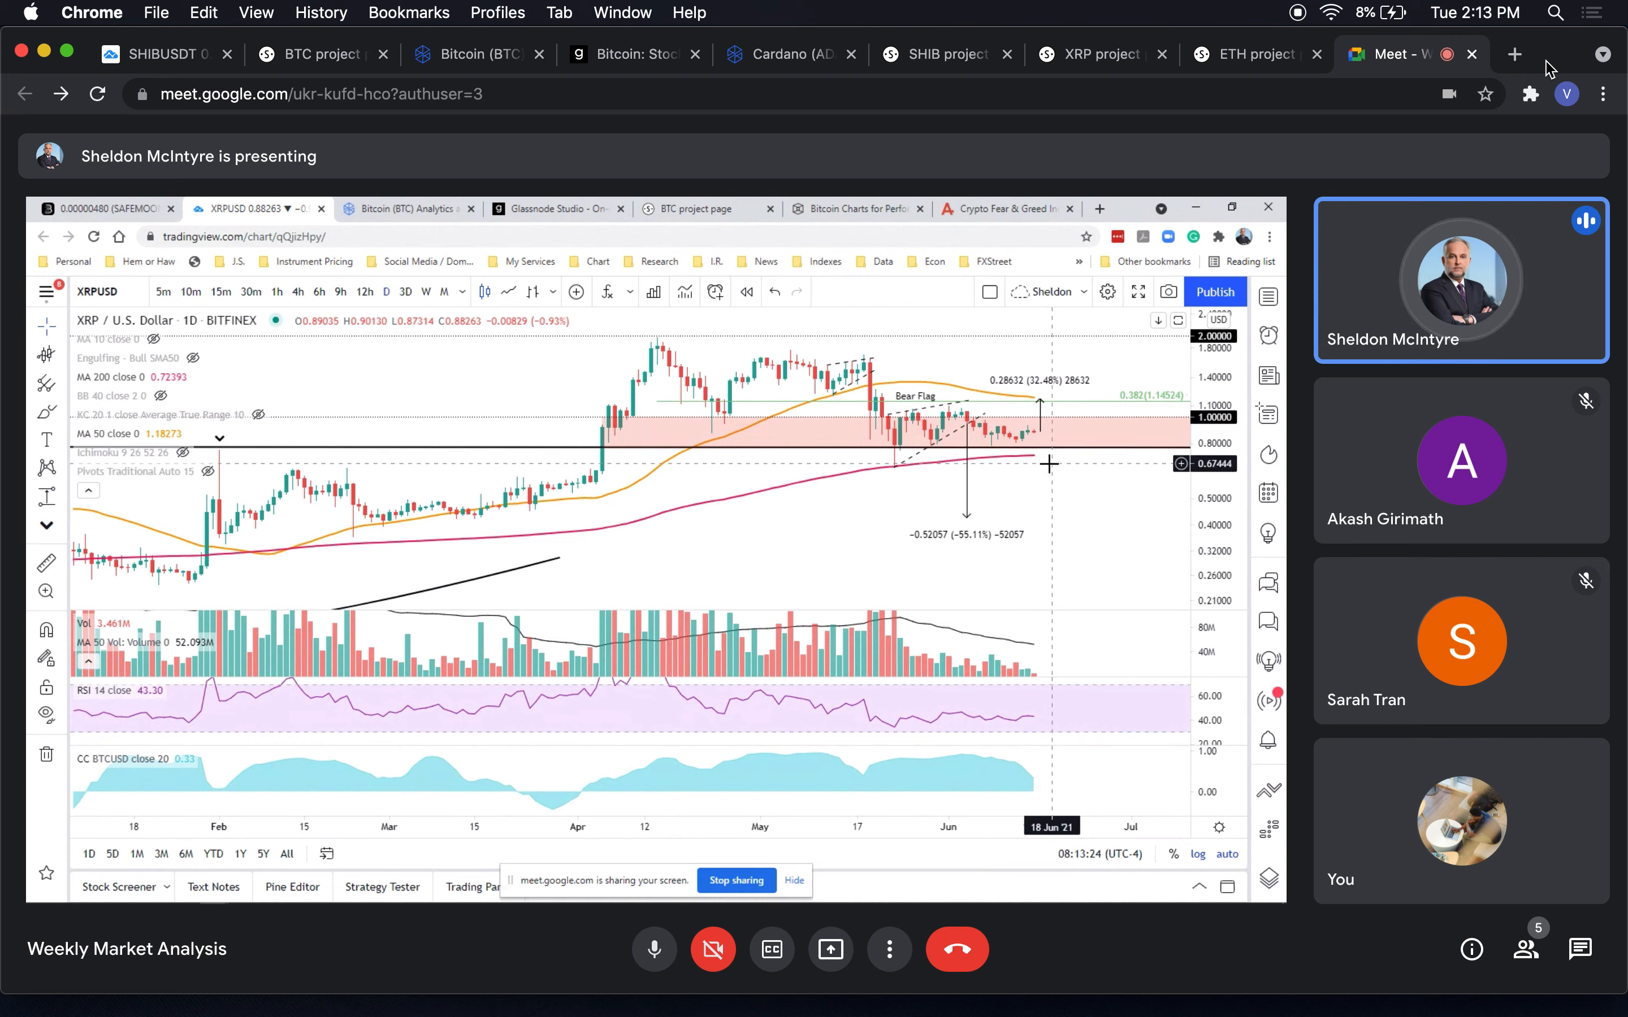
{"action": "mouse_move", "coordinate": [923, 487]}
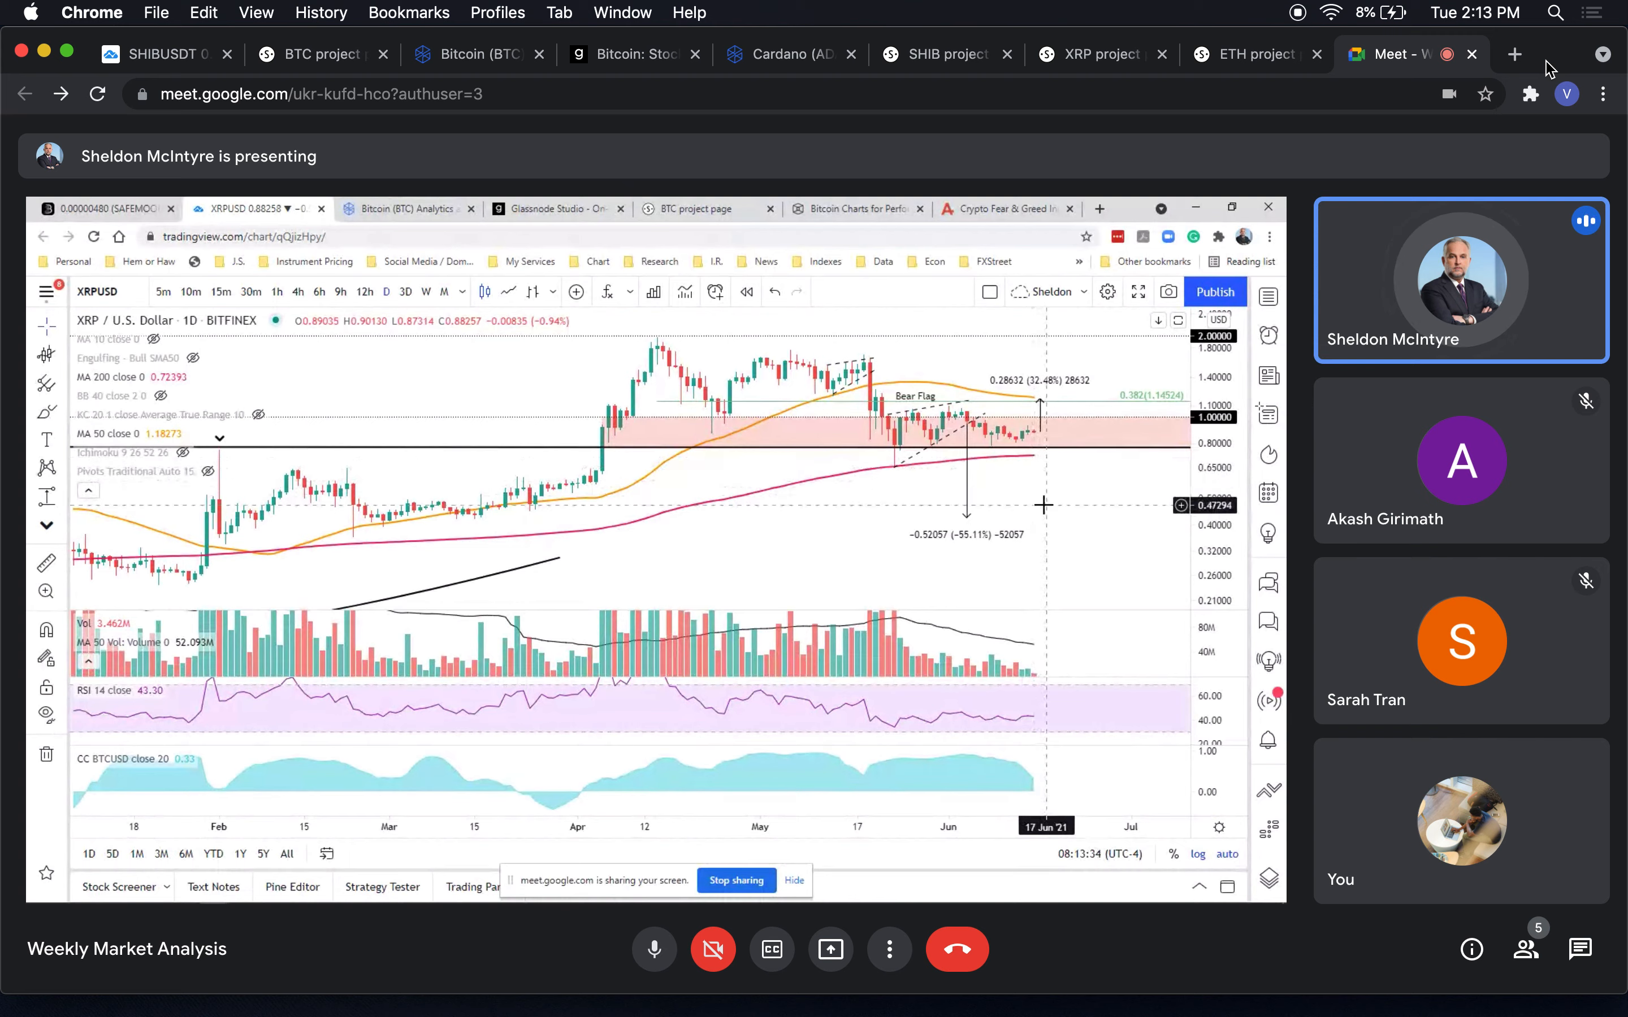
{"action": "mouse_move", "coordinate": [1048, 459]}
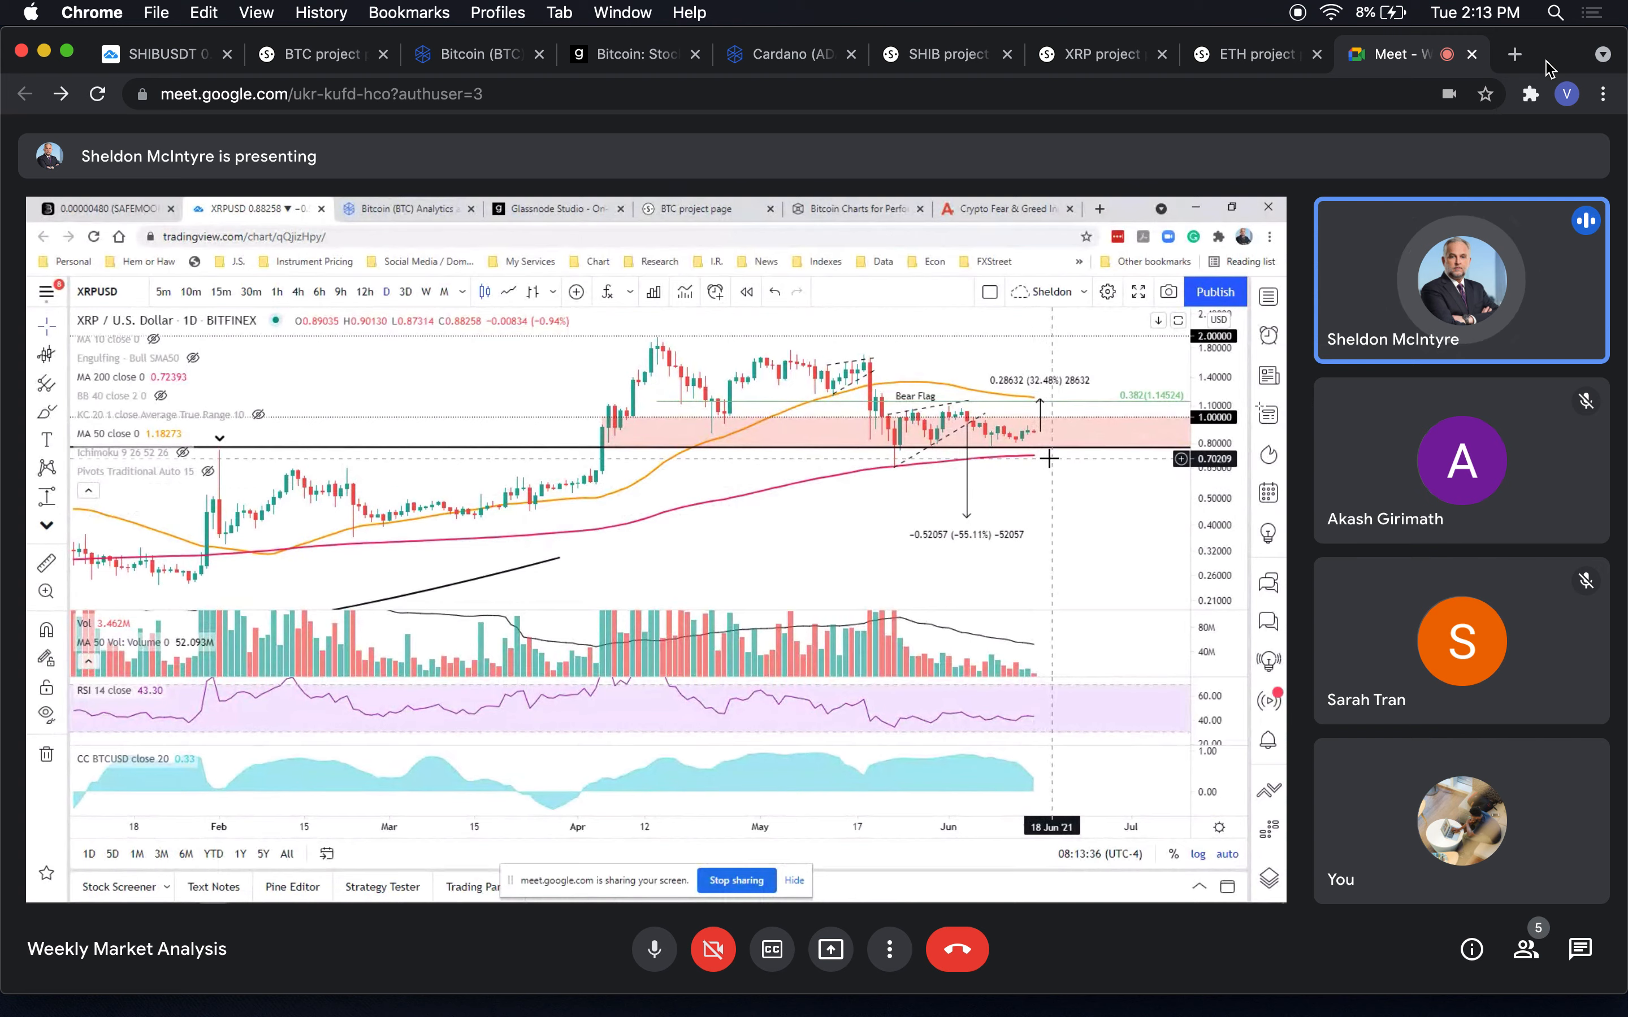
{"action": "mouse_move", "coordinate": [1035, 465]}
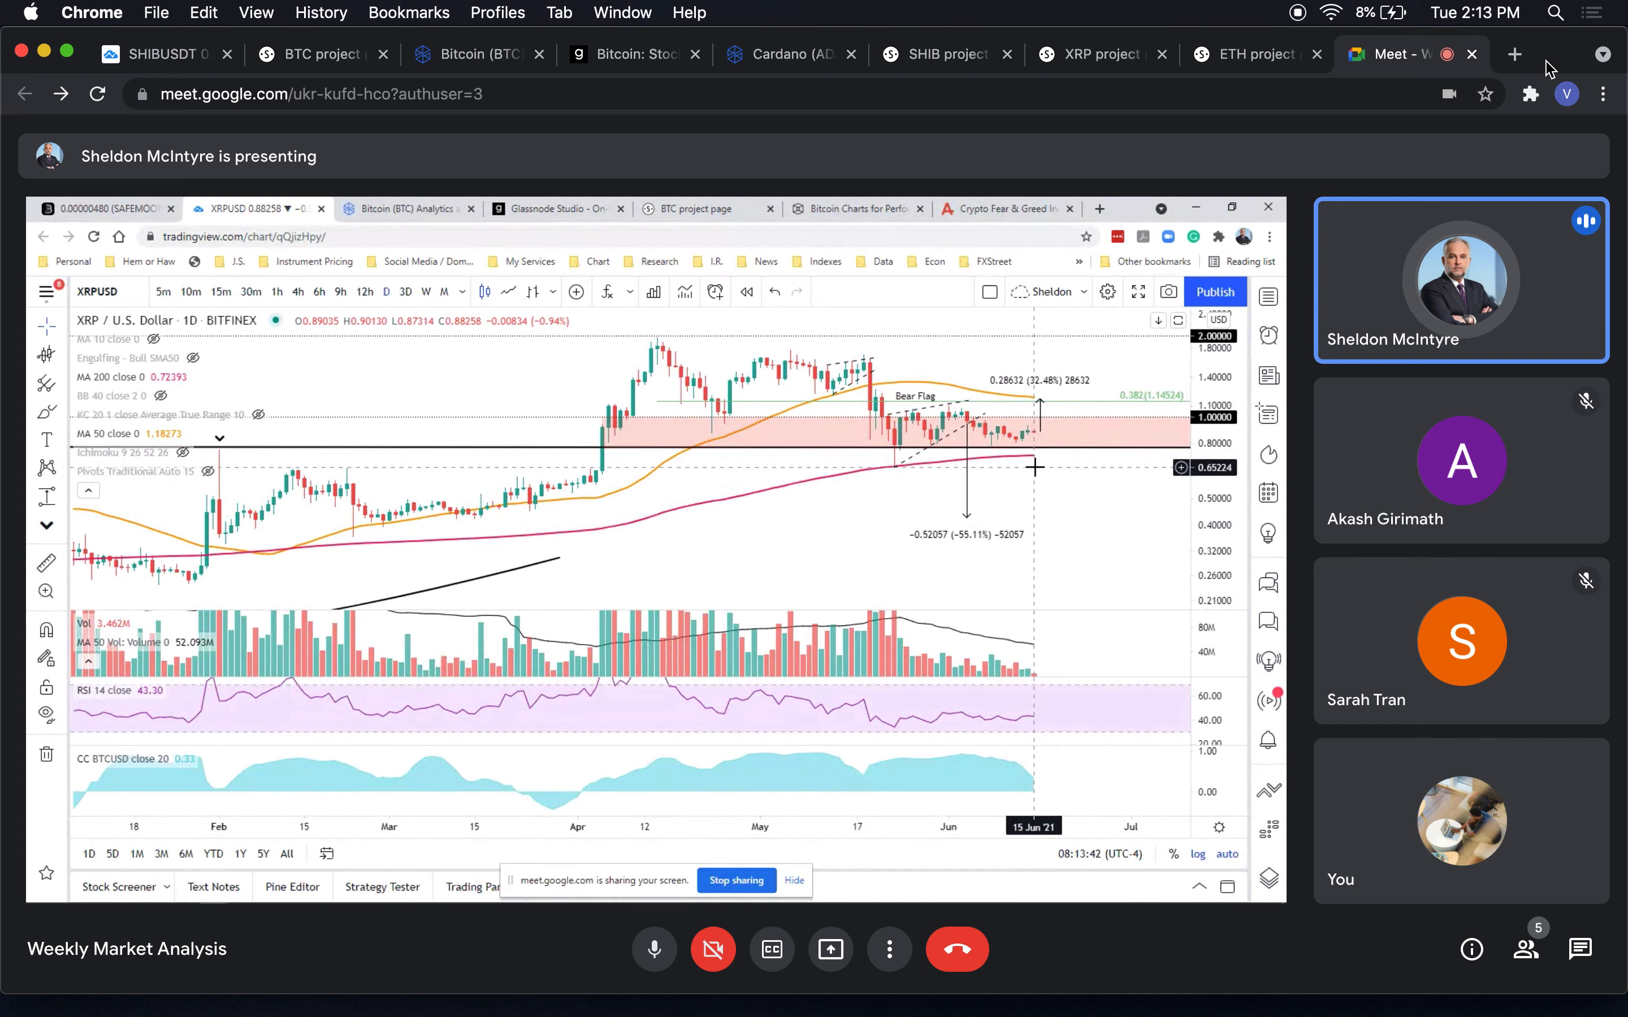
{"action": "mouse_move", "coordinate": [947, 469]}
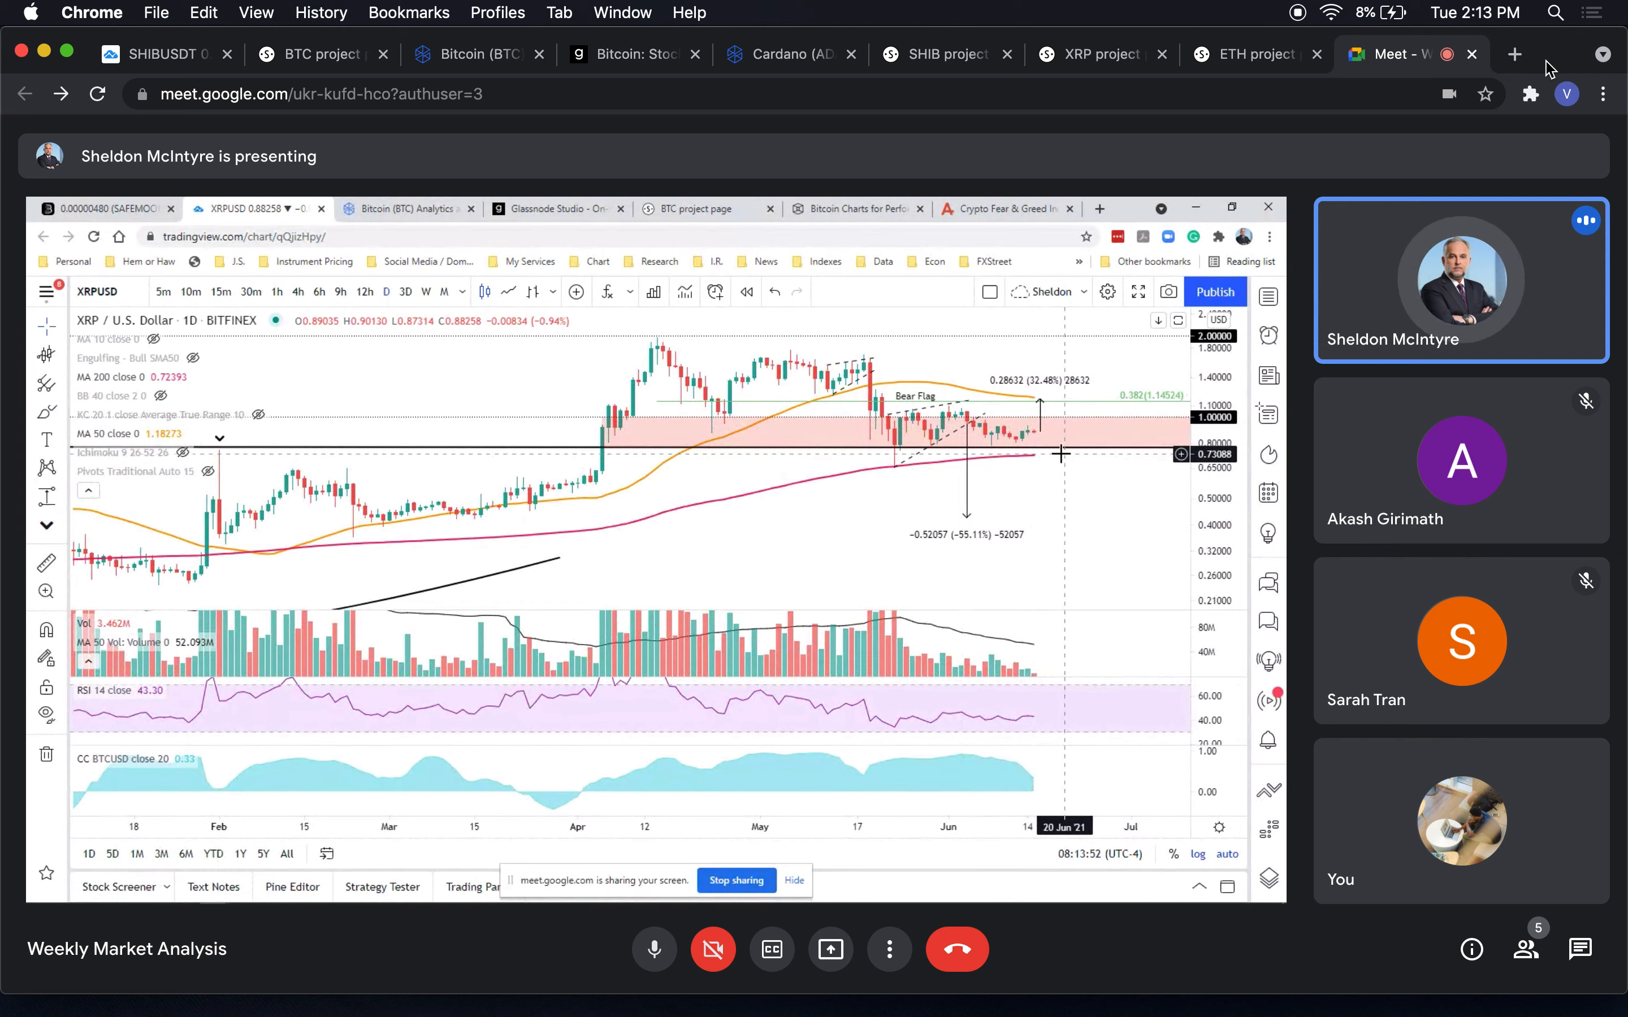
{"action": "mouse_move", "coordinate": [1014, 316]}
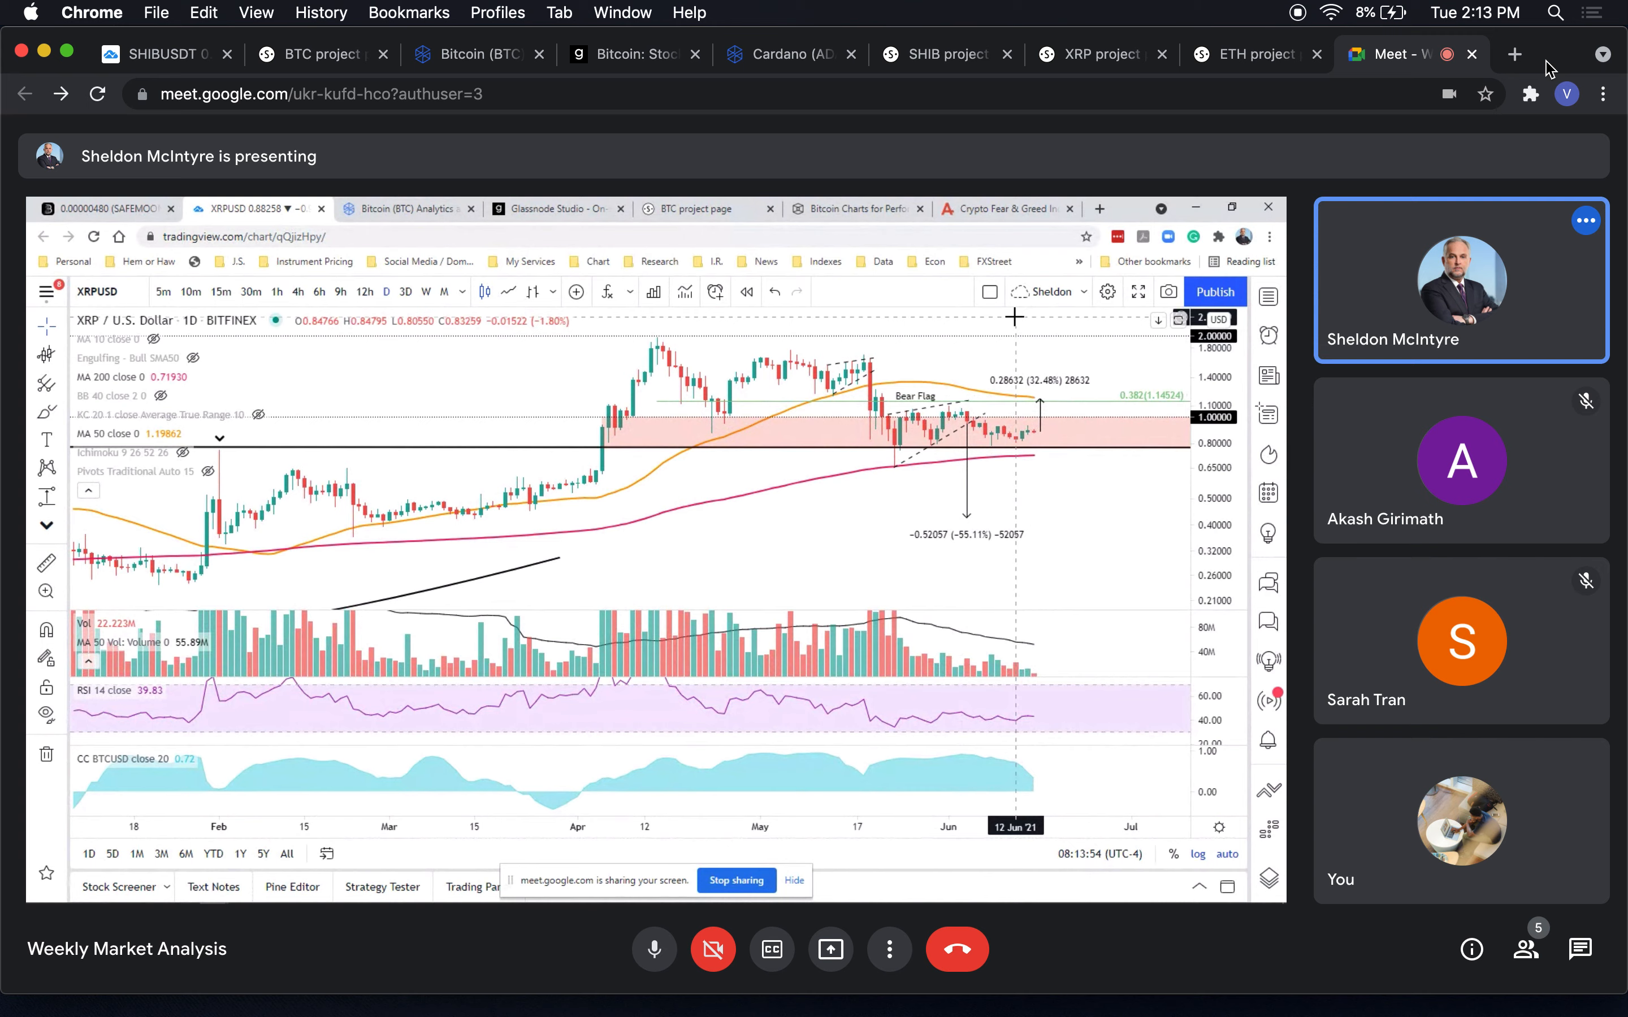